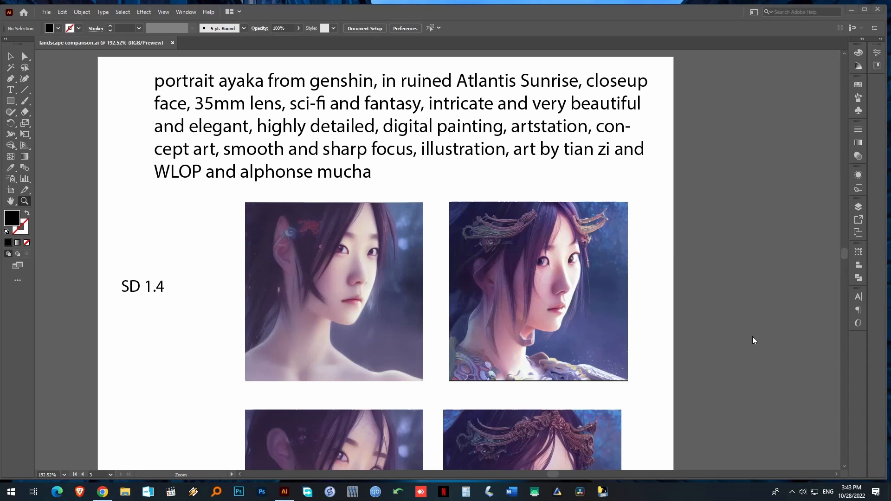
{"action": "mouse_move", "coordinate": [567, 82]}
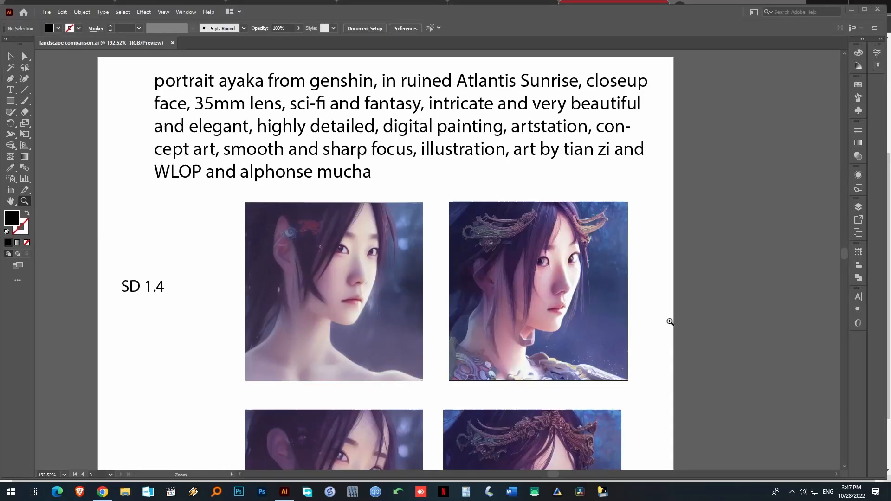
{"action": "mouse_move", "coordinate": [386, 245]}
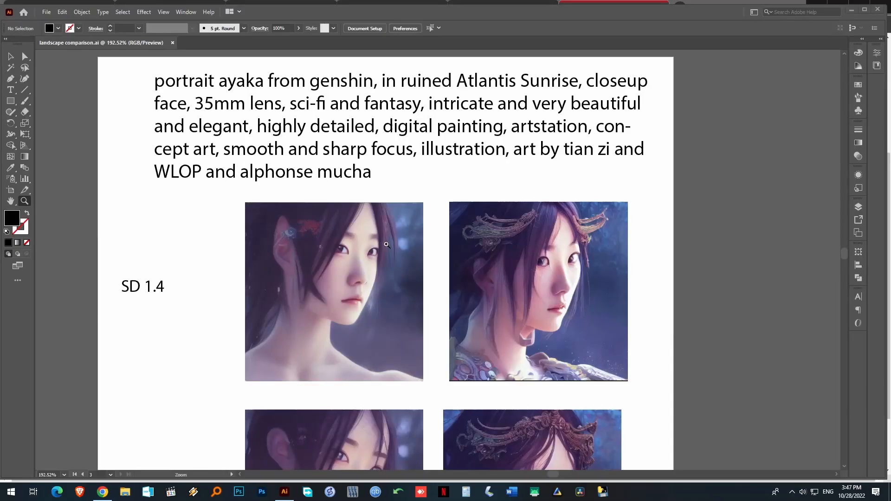
{"action": "mouse_move", "coordinate": [691, 146]}
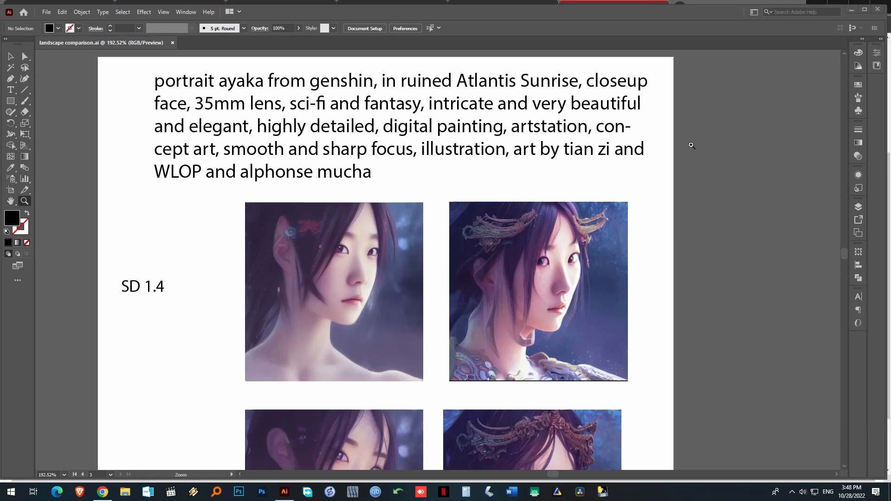
{"action": "mouse_move", "coordinate": [428, 183]}
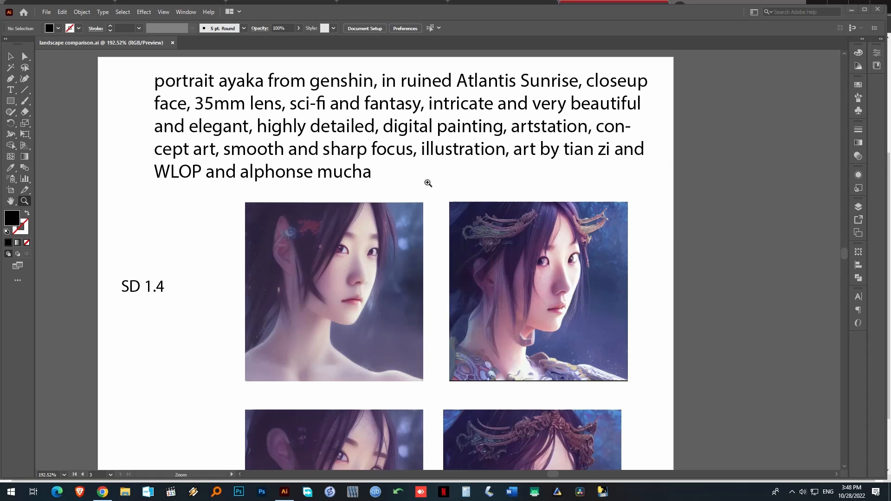
{"action": "mouse_move", "coordinate": [445, 186]}
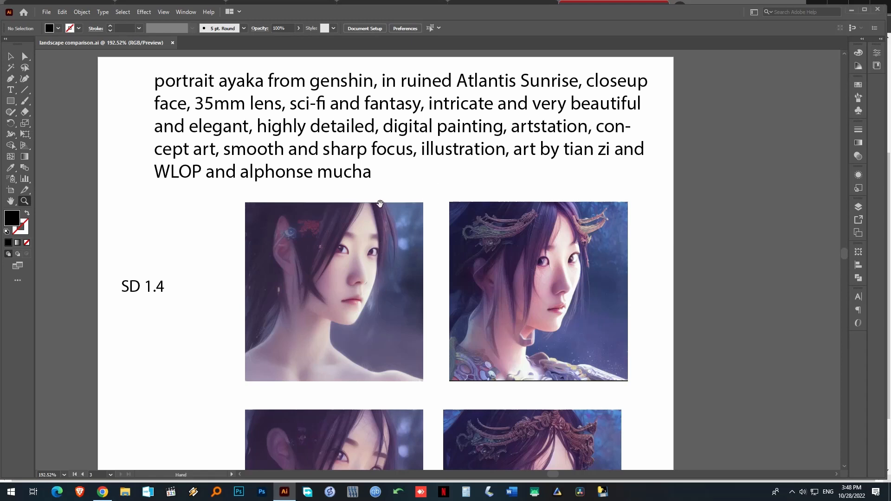
- Scroll the artboard so the SD 1.5 portrait row sits below the SD 1.4 row
{"action": "scroll", "scroll_direction": "down", "scroll_amount": 3}
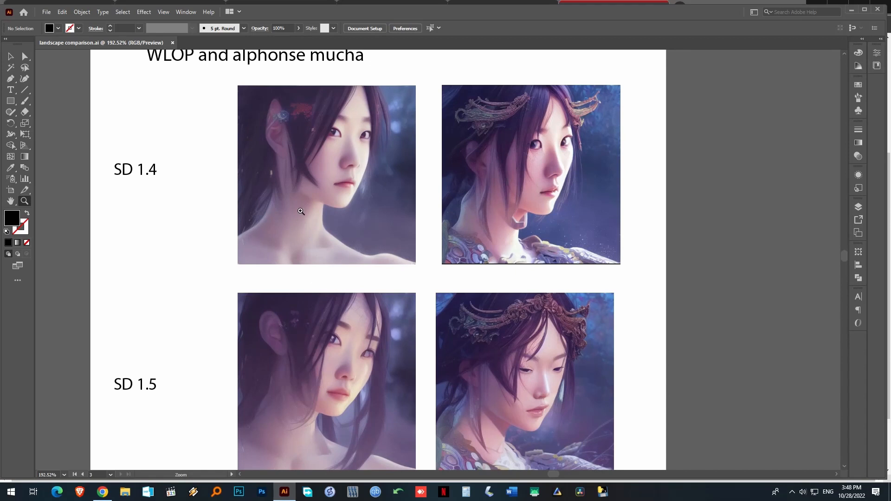
{"action": "mouse_move", "coordinate": [471, 241]}
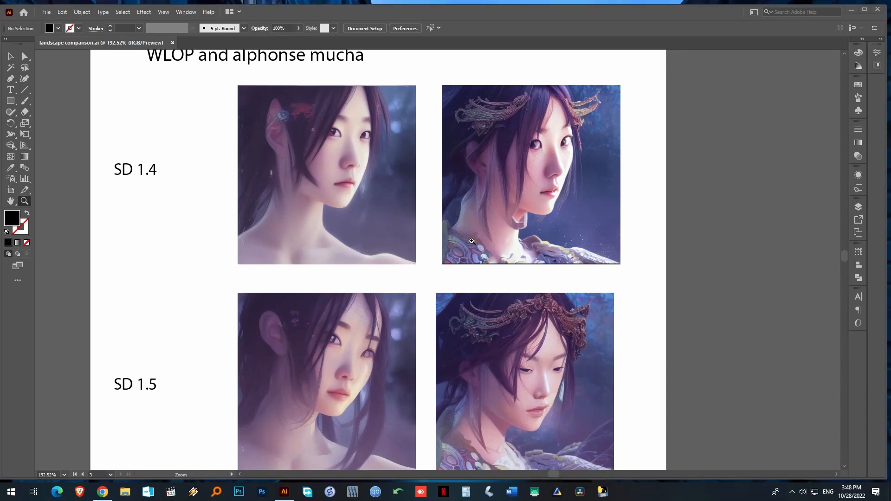
{"action": "mouse_move", "coordinate": [310, 189]}
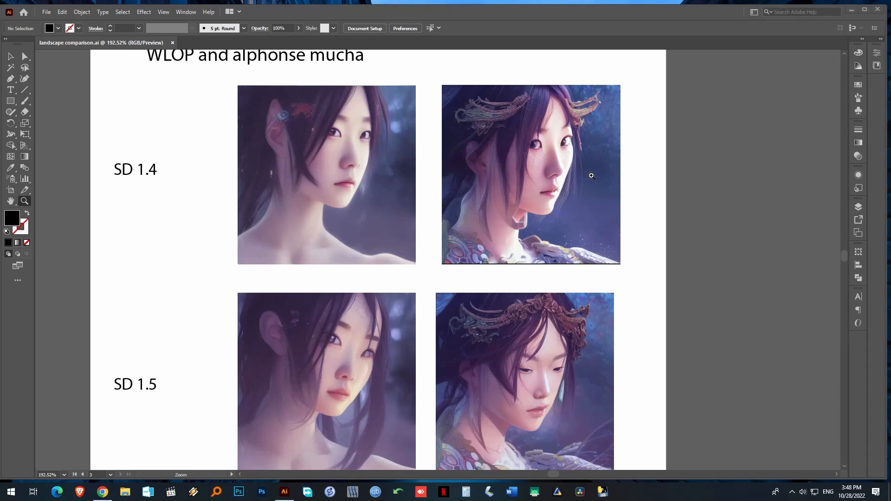
{"action": "mouse_move", "coordinate": [543, 158]}
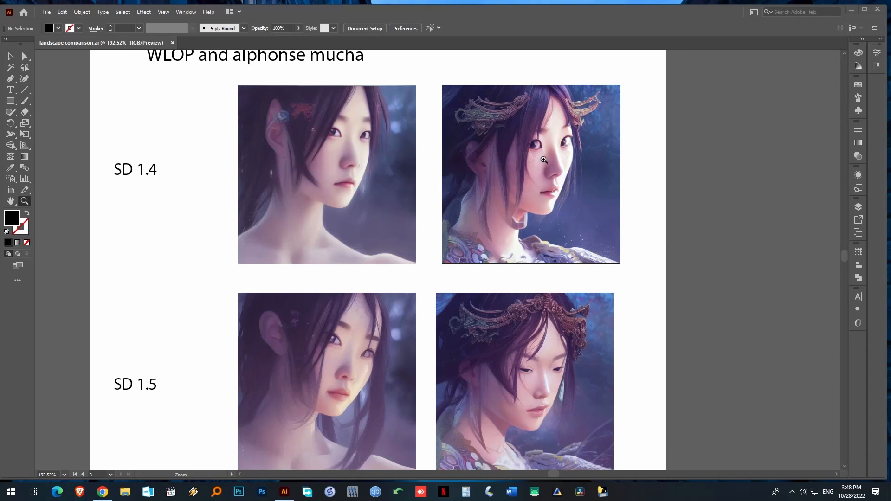
{"action": "mouse_move", "coordinate": [557, 140]}
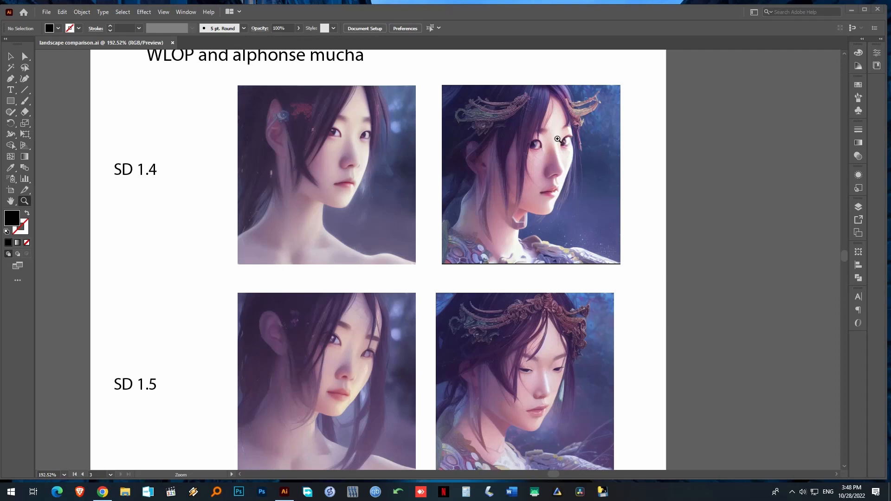
{"action": "mouse_move", "coordinate": [405, 158]}
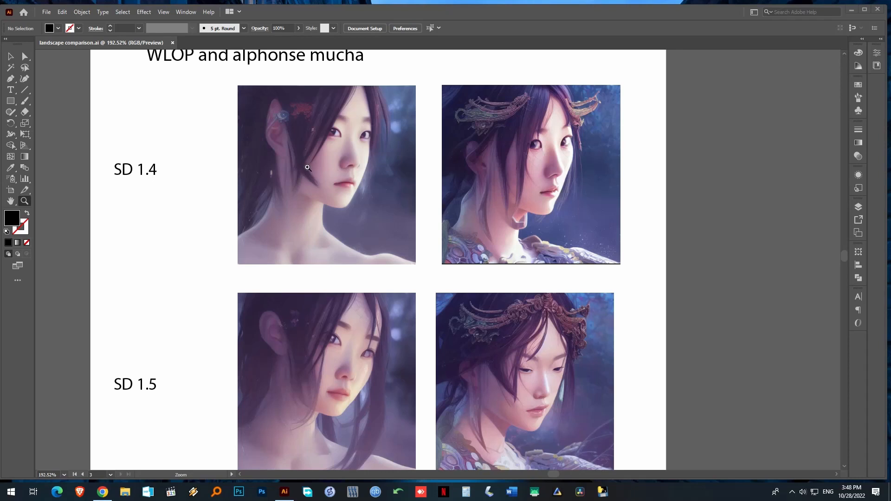
{"action": "mouse_move", "coordinate": [570, 177]}
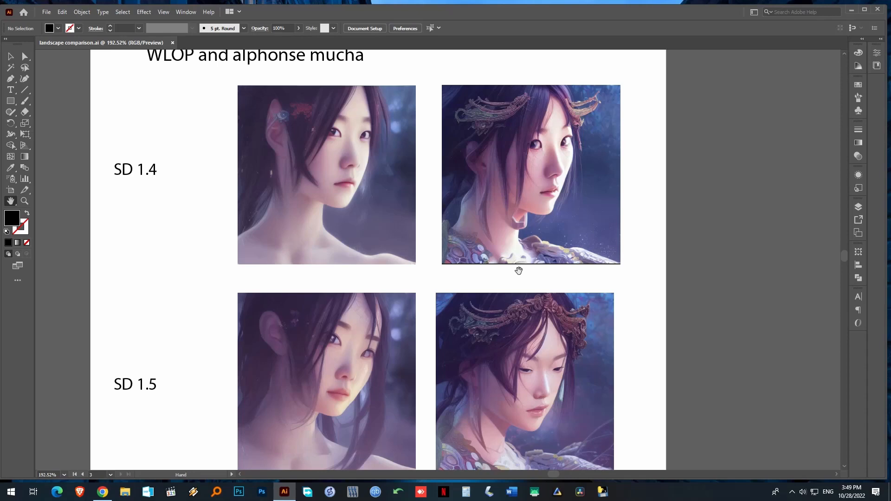
- Nudge the right MidJourney portrait up and left to align with its neighbour
{"action": "scroll", "scroll_direction": "down", "scroll_amount": 3}
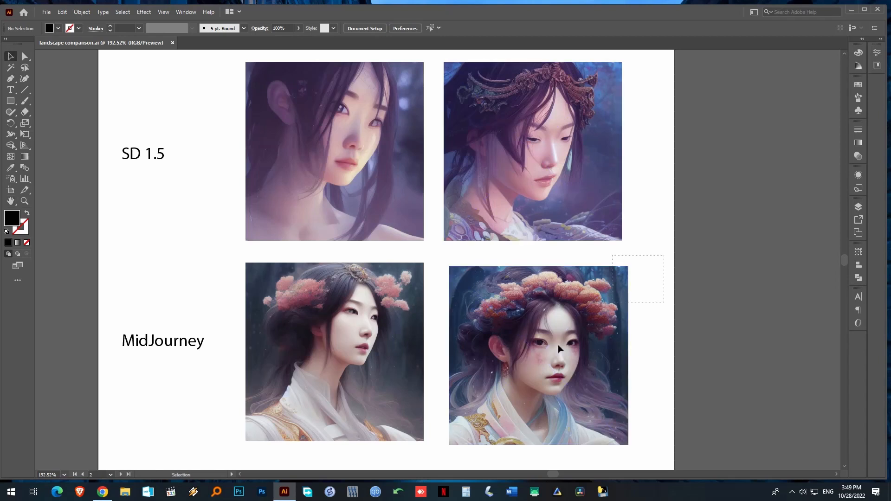
{"action": "left_click", "coordinate": [538, 356]}
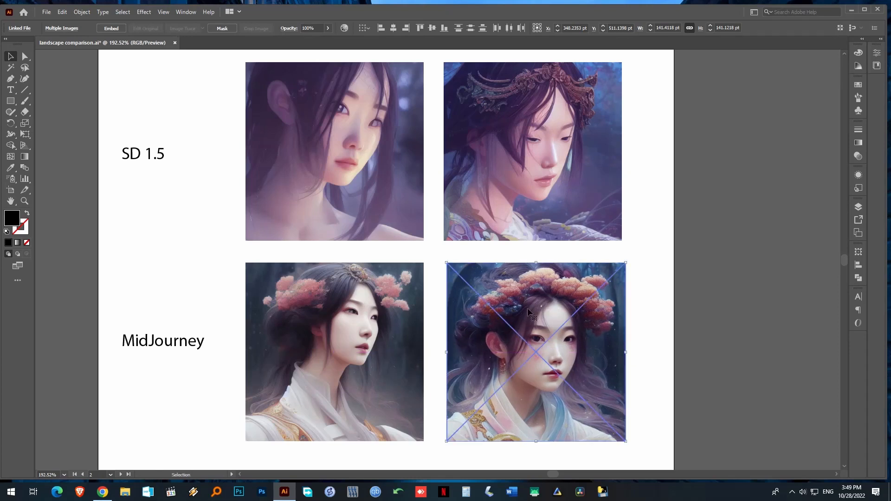
{"action": "left_click", "coordinate": [644, 311]}
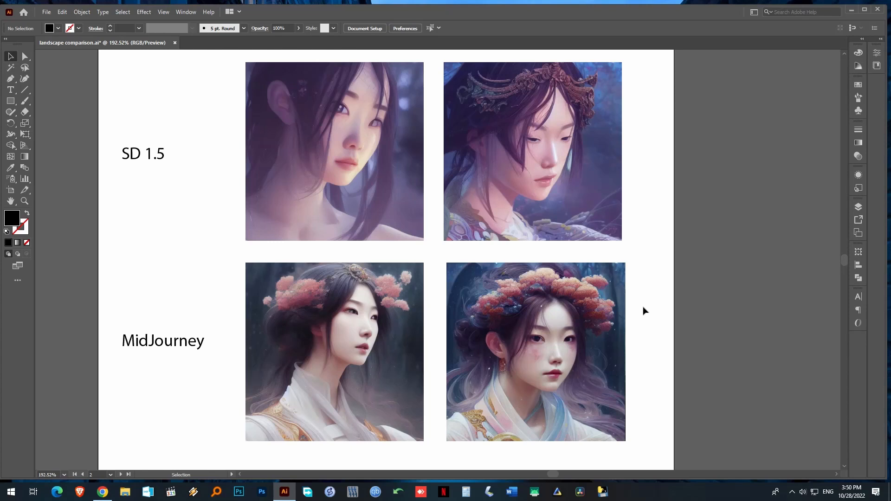
{"action": "left_click", "coordinate": [334, 351]}
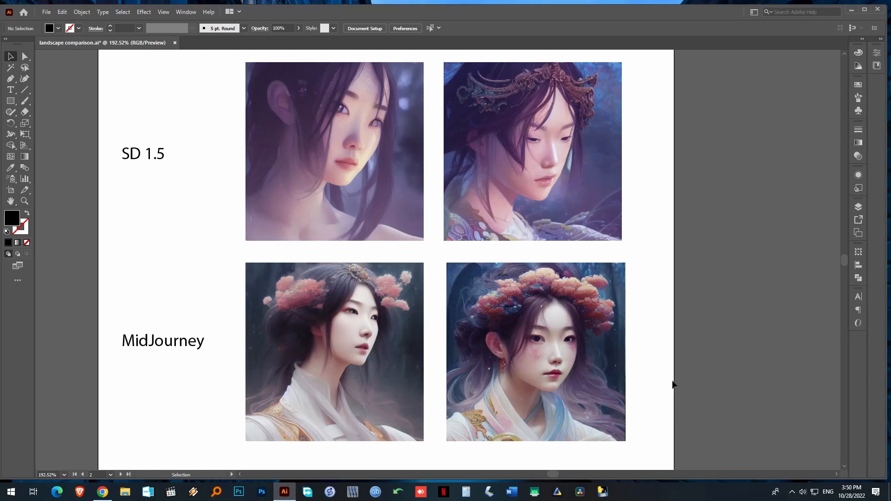
- Scroll past the Disco Diffusion row to the elven castle prompt and its SD 1.4 images
{"action": "scroll", "scroll_direction": "down", "scroll_amount": 3}
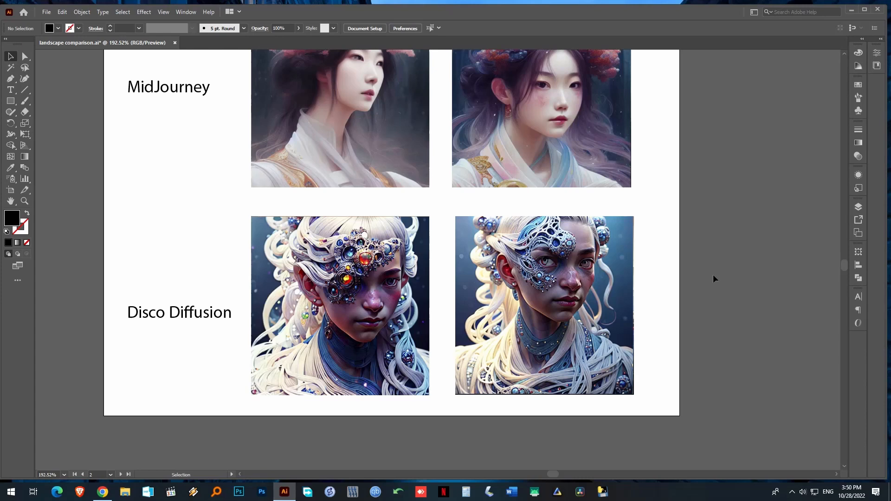
{"action": "scroll", "scroll_direction": "down", "scroll_amount": 3}
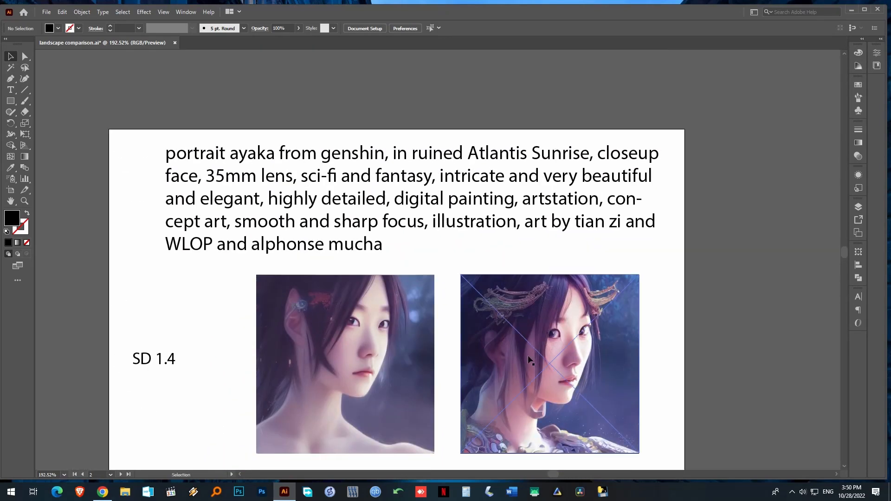
{"action": "scroll", "scroll_direction": "down", "scroll_amount": 3}
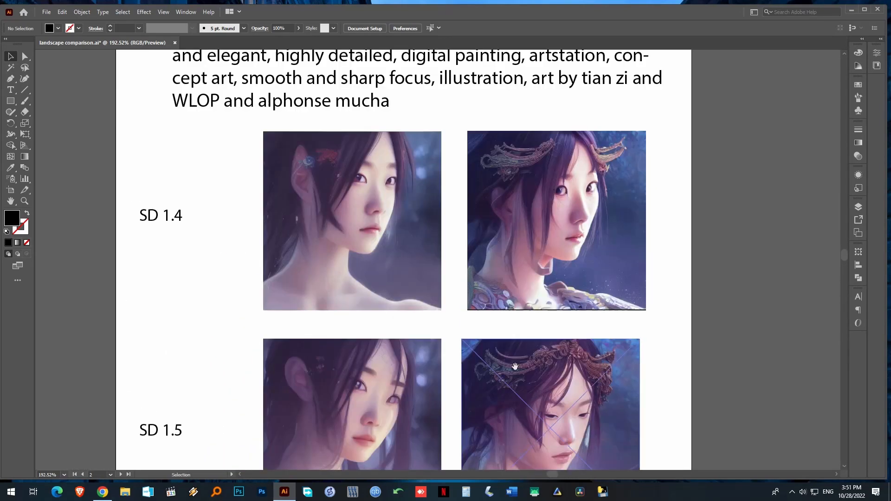
{"action": "scroll", "scroll_direction": "down", "scroll_amount": 3}
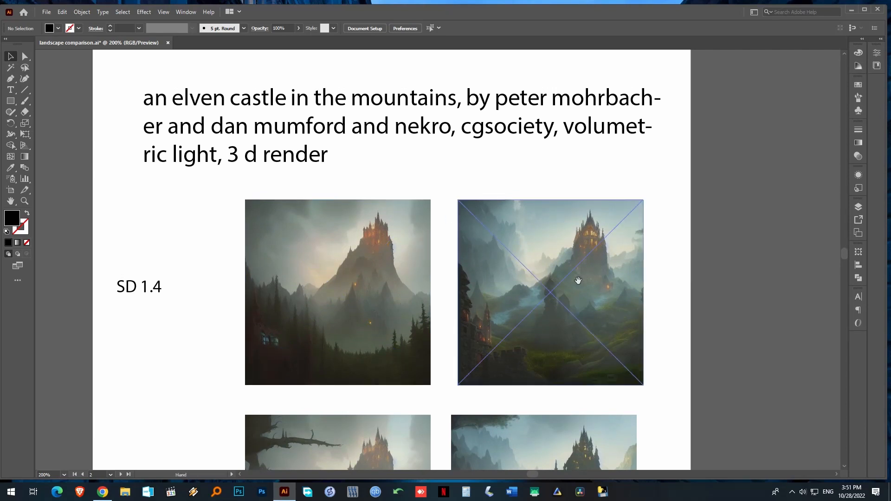
- Scroll the castle artboard until the SD 1.4 and SD 1.5 rows show together
{"action": "scroll", "scroll_direction": "down", "scroll_amount": 3}
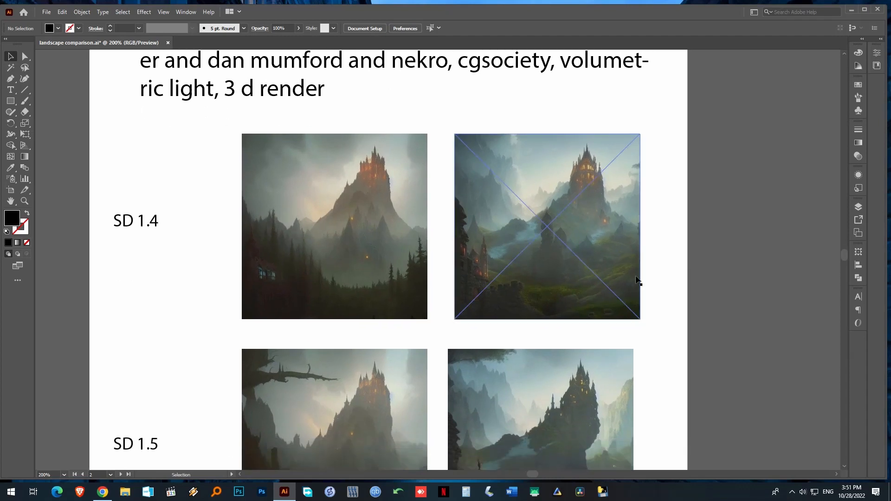
{"action": "left_click", "coordinate": [665, 289]}
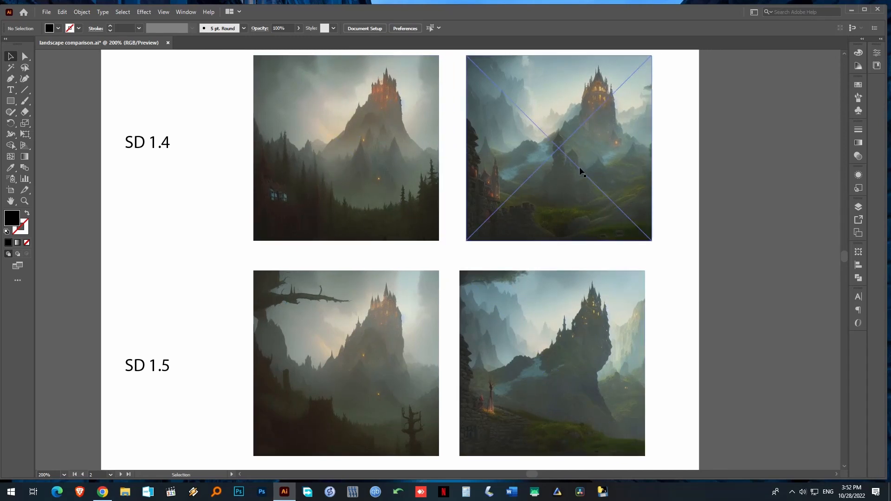
{"action": "scroll", "scroll_direction": "down", "scroll_amount": 3}
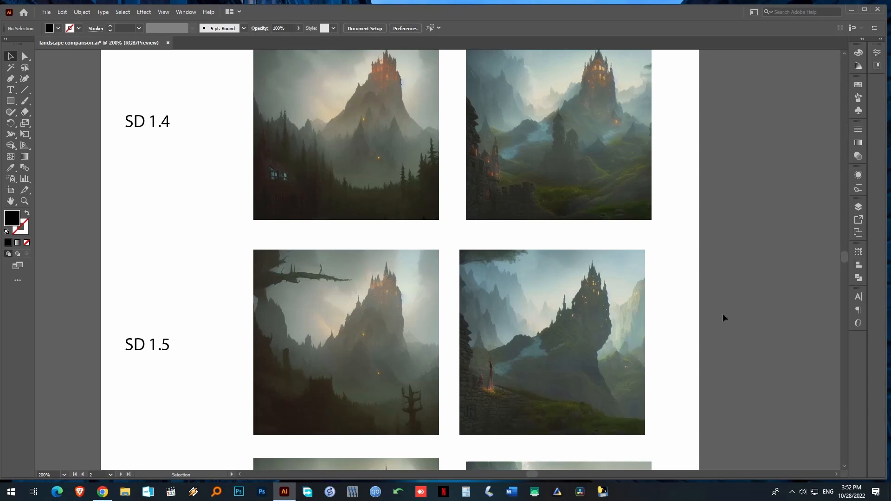
{"action": "left_click", "coordinate": [345, 135]}
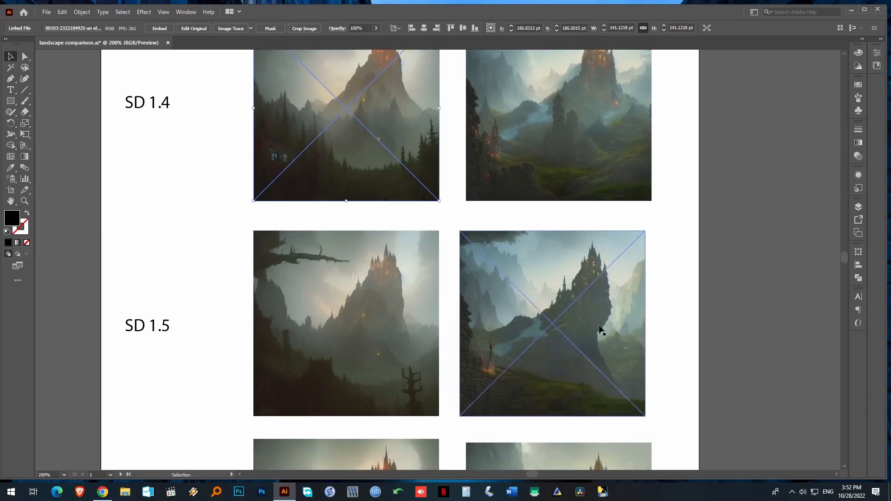
{"action": "left_click", "coordinate": [552, 323]}
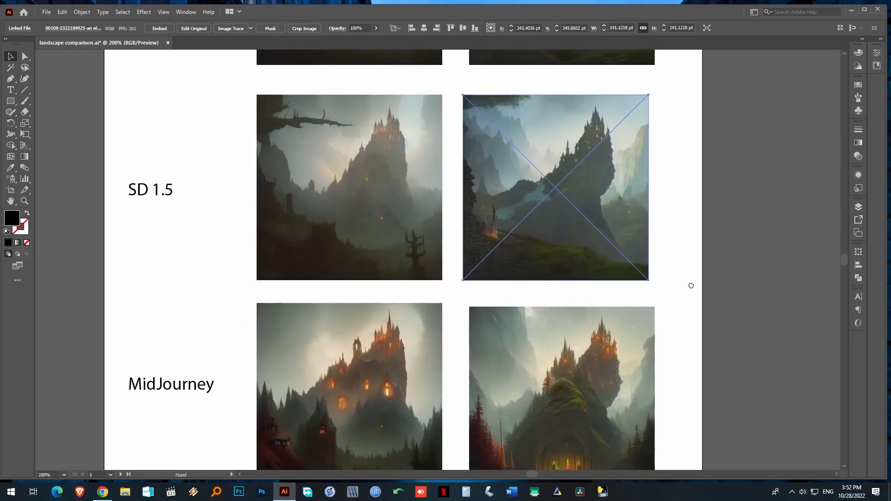
{"action": "scroll", "scroll_direction": "down", "scroll_amount": 3}
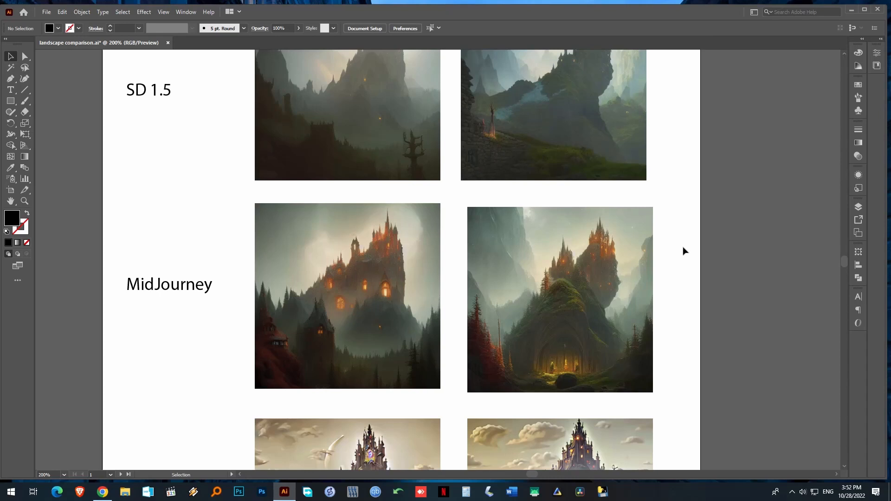
{"action": "left_click", "coordinate": [552, 113]}
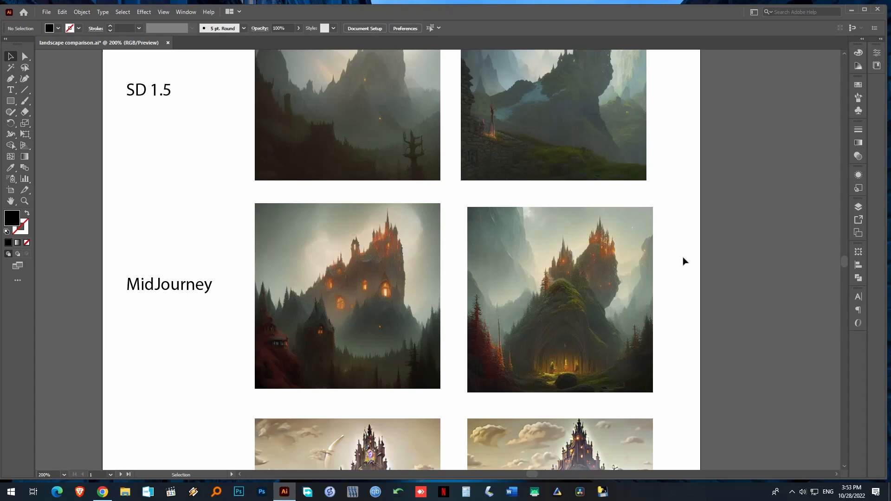
{"action": "scroll", "scroll_direction": "down", "scroll_amount": 3}
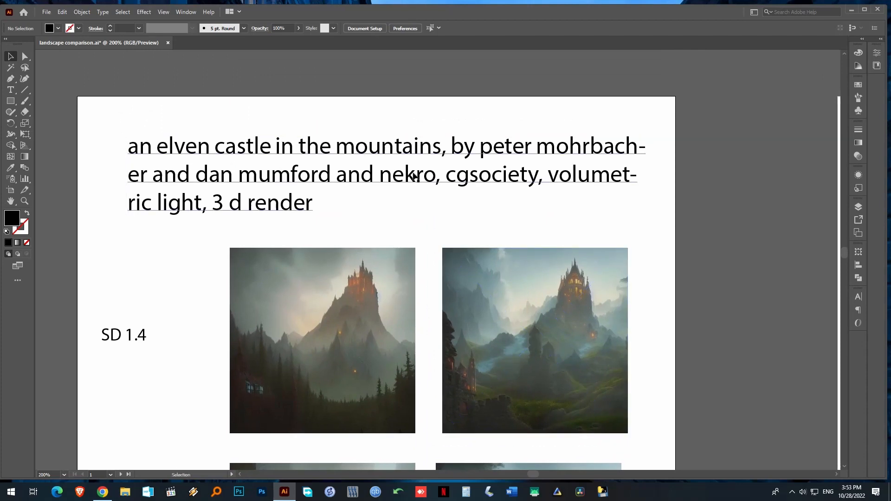
{"action": "scroll", "scroll_direction": "down", "scroll_amount": 3}
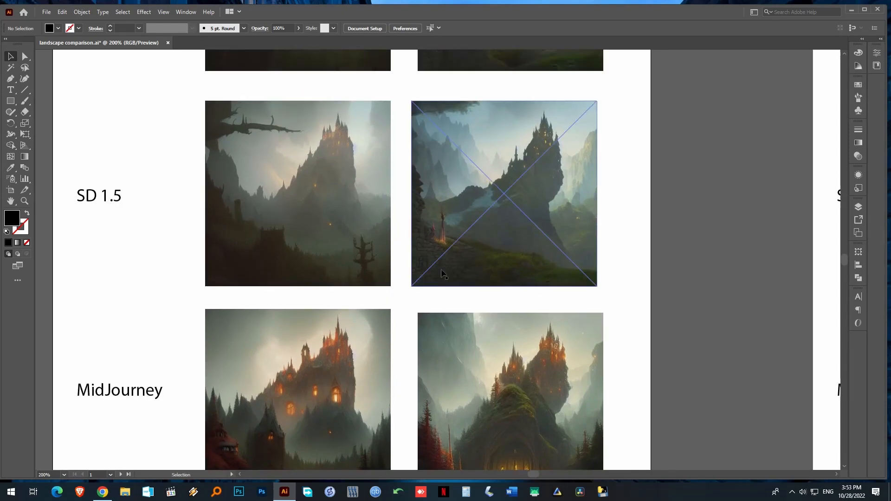
{"action": "scroll", "scroll_direction": "down", "scroll_amount": 3}
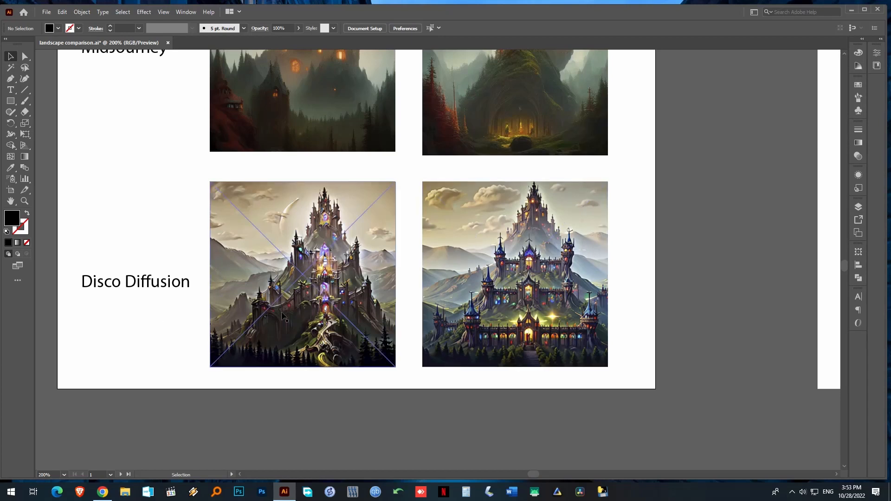
- Select each Disco Diffusion castle image, then switch to artboard 2 with the robot-witch prompt
{"action": "left_click", "coordinate": [303, 272]}
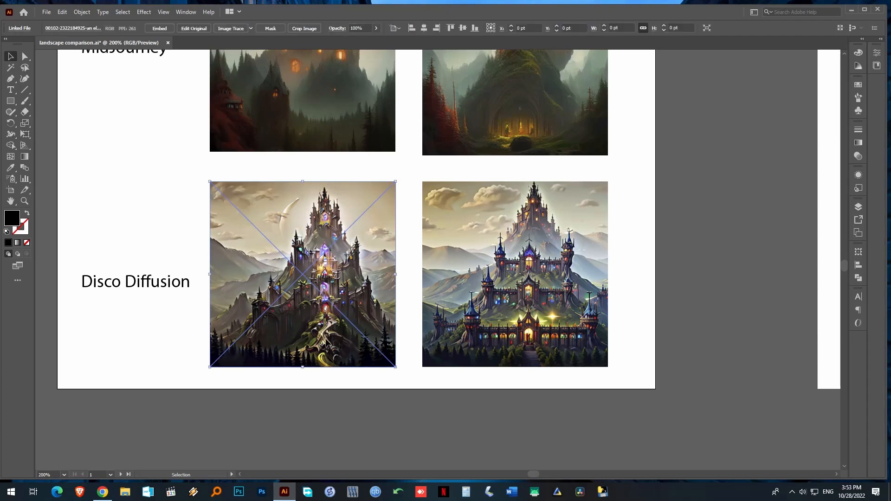
{"action": "left_click", "coordinate": [514, 274]}
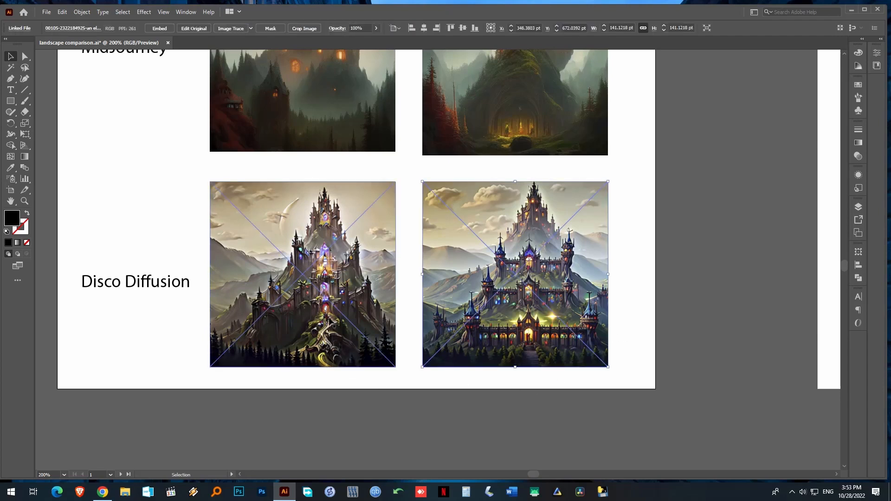
{"action": "left_click", "coordinate": [303, 274]}
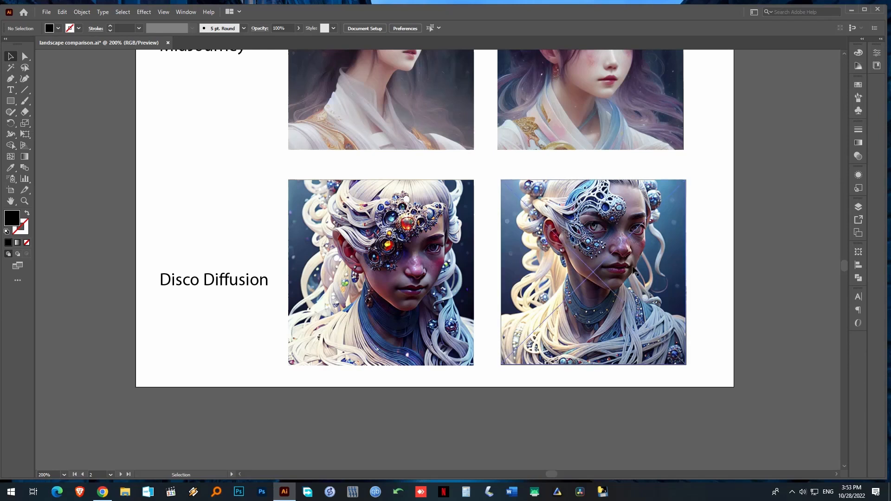
{"action": "left_click", "coordinate": [593, 272]}
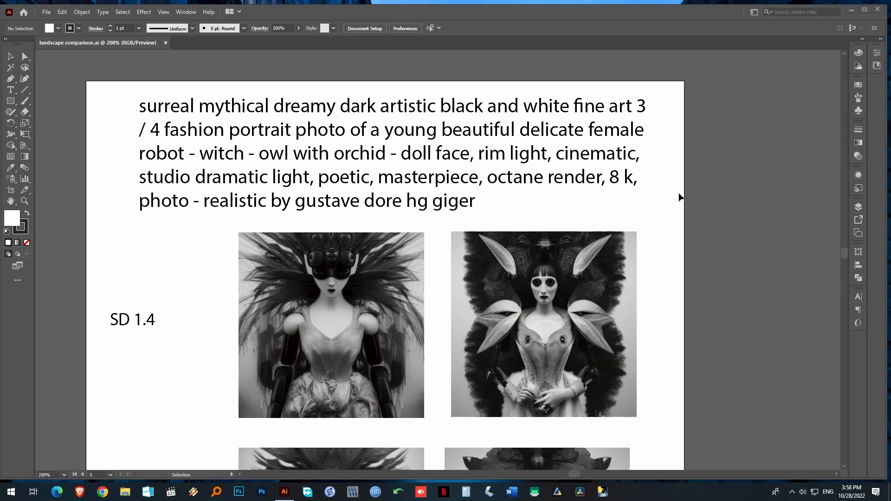
{"action": "left_click", "coordinate": [542, 323]}
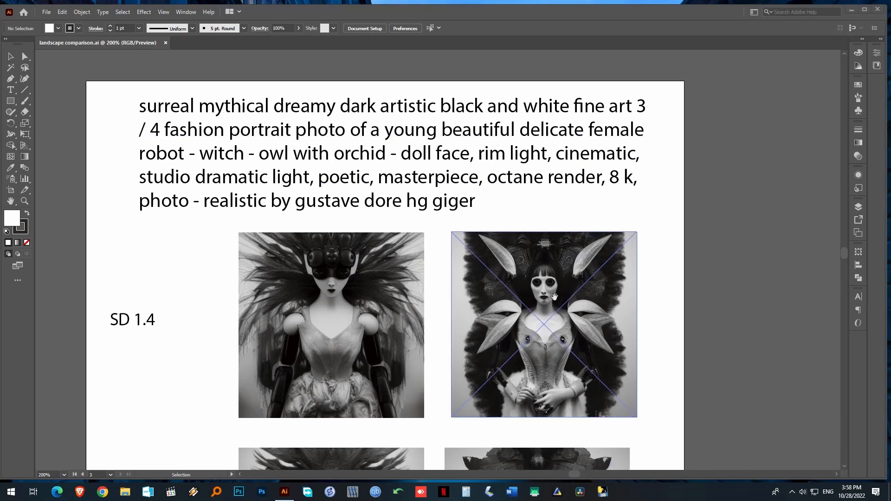
{"action": "left_click", "coordinate": [502, 217]}
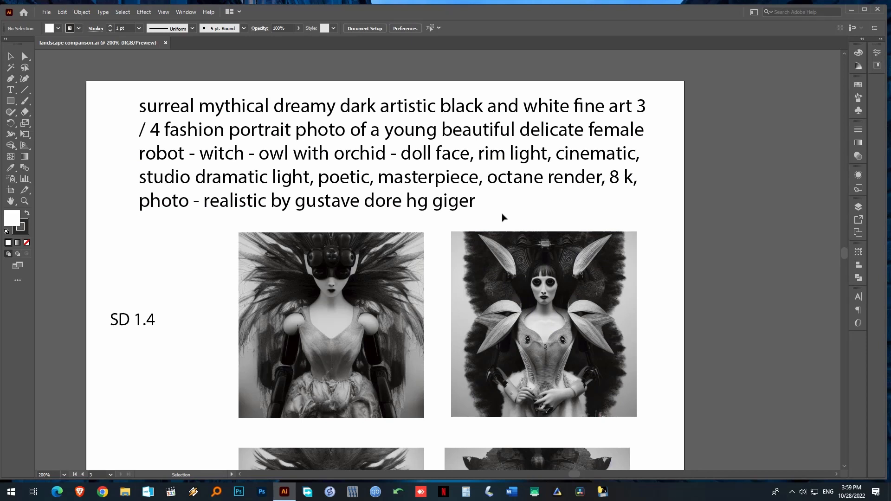
{"action": "mouse_move", "coordinate": [506, 211]}
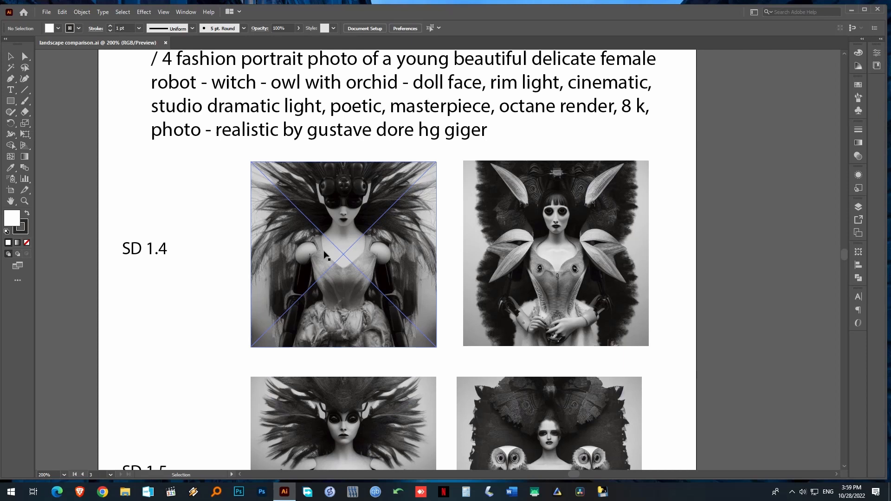
{"action": "left_click", "coordinate": [556, 253]}
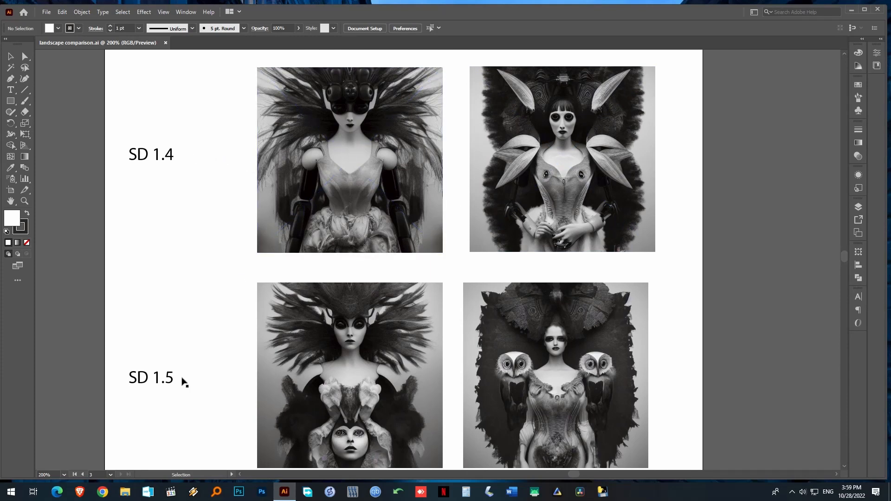
{"action": "scroll", "scroll_direction": "down", "scroll_amount": 3}
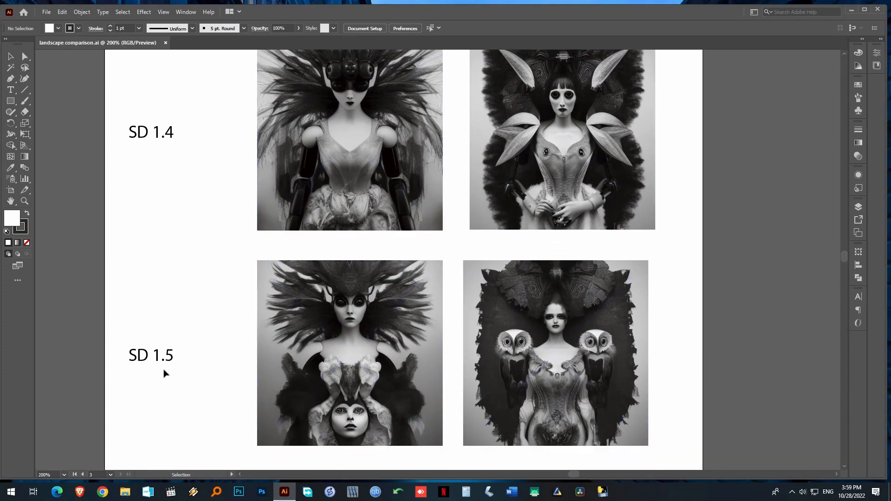
{"action": "left_click", "coordinate": [555, 353]}
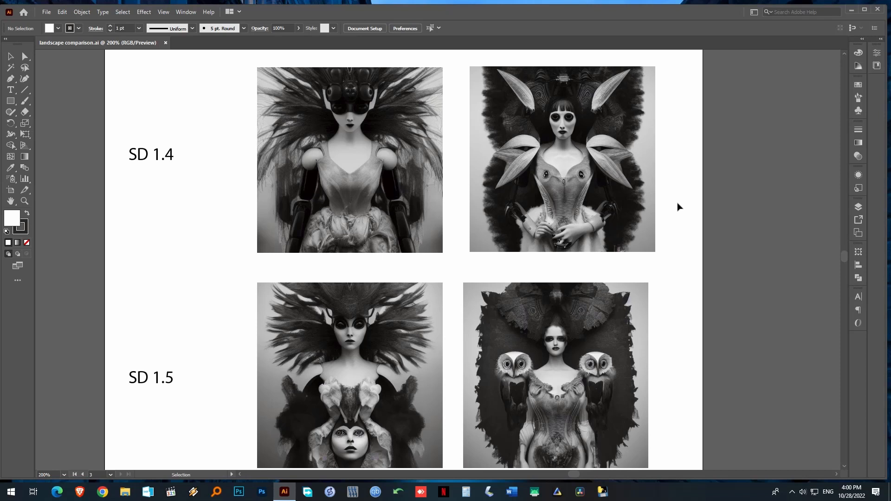
{"action": "left_click", "coordinate": [555, 353]}
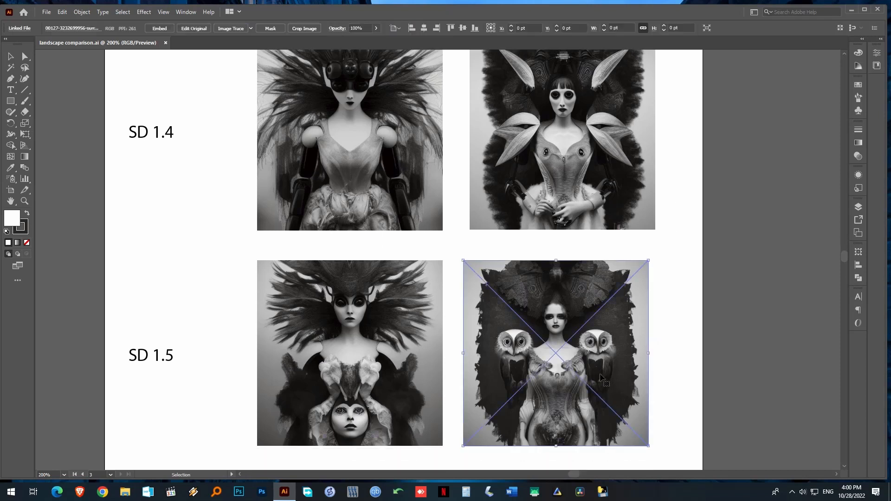
{"action": "left_click", "coordinate": [675, 362]}
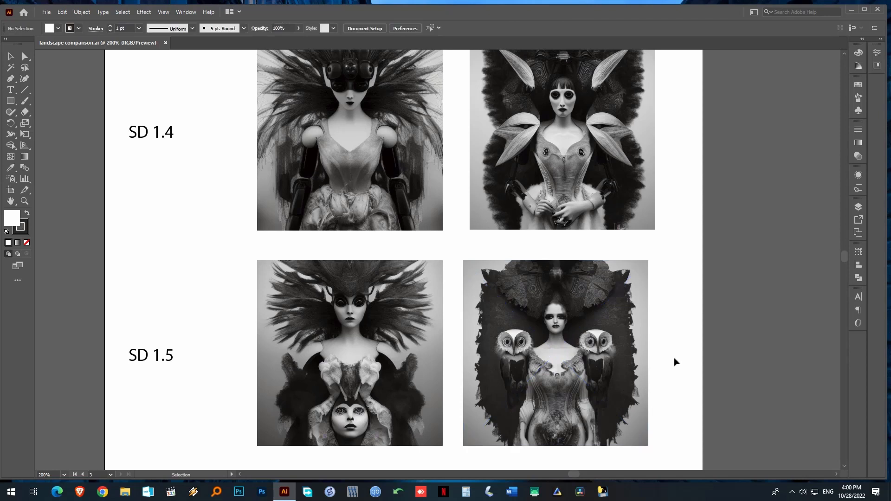
{"action": "left_click", "coordinate": [571, 369]}
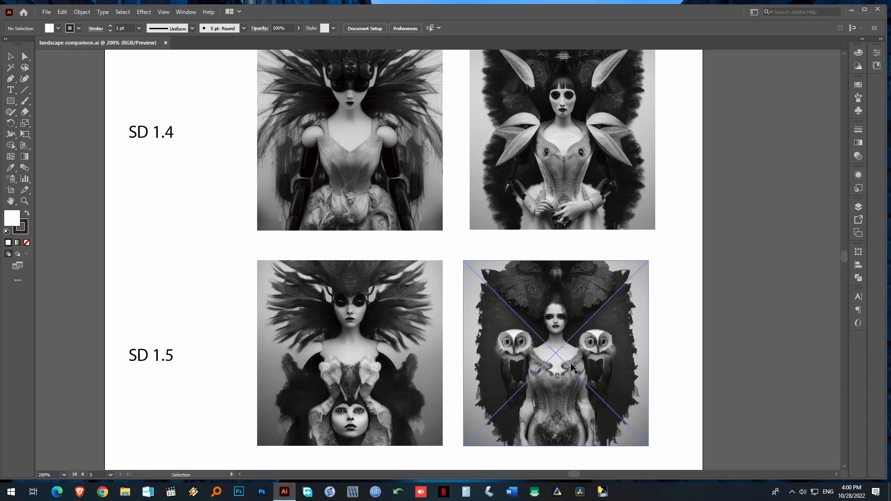
{"action": "mouse_move", "coordinate": [576, 283]}
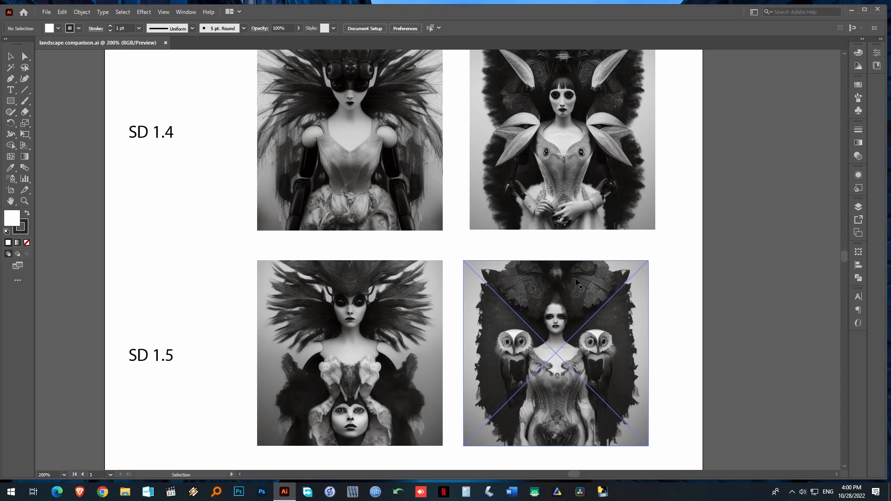
{"action": "mouse_move", "coordinate": [557, 341]}
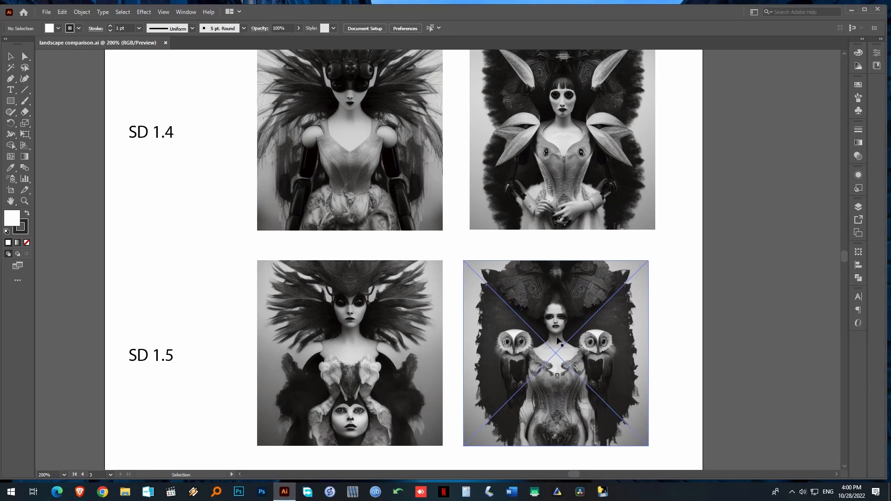
{"action": "left_click", "coordinate": [667, 367]}
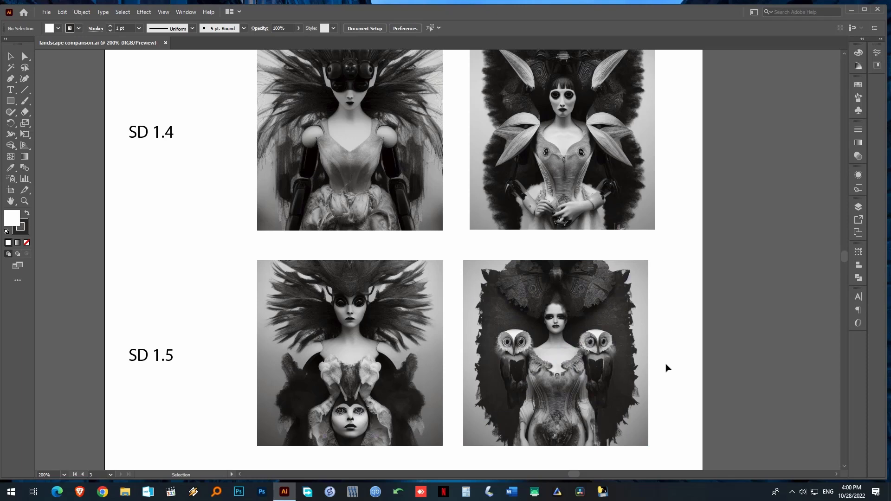
{"action": "scroll", "scroll_direction": "down", "scroll_amount": 3}
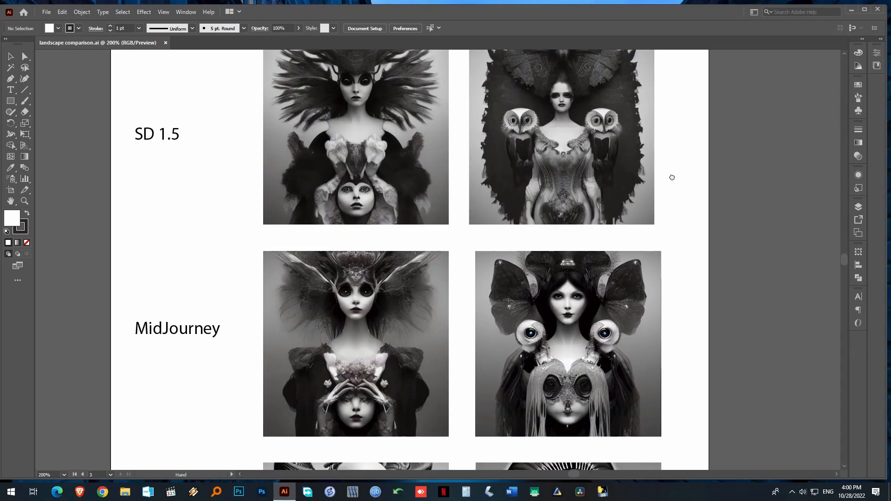
{"action": "scroll", "scroll_direction": "down", "scroll_amount": 3}
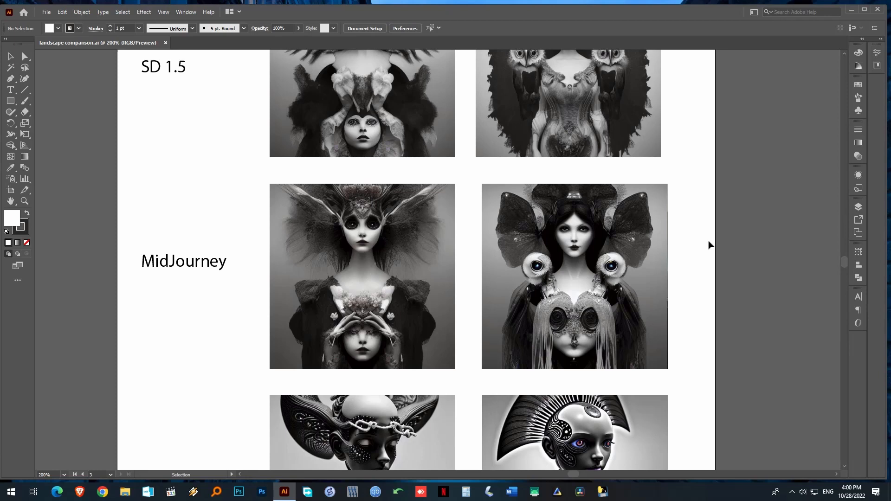
{"action": "mouse_move", "coordinate": [686, 241]}
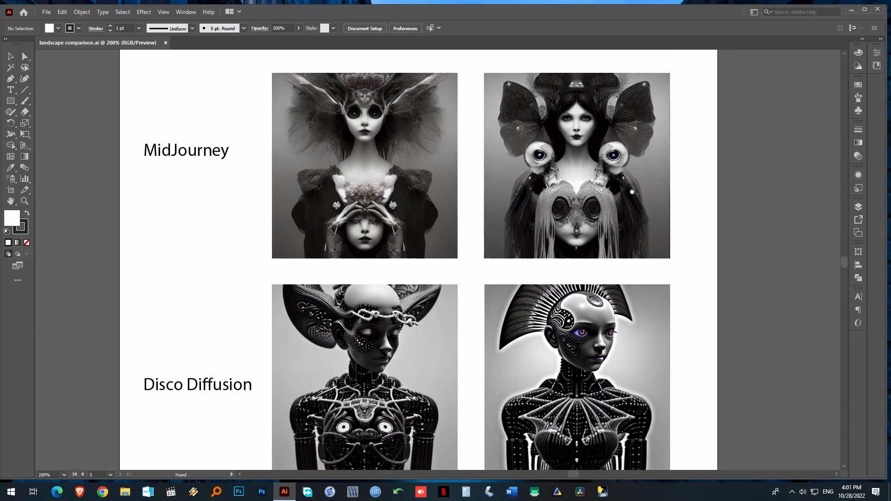
{"action": "scroll", "scroll_direction": "down", "scroll_amount": 3}
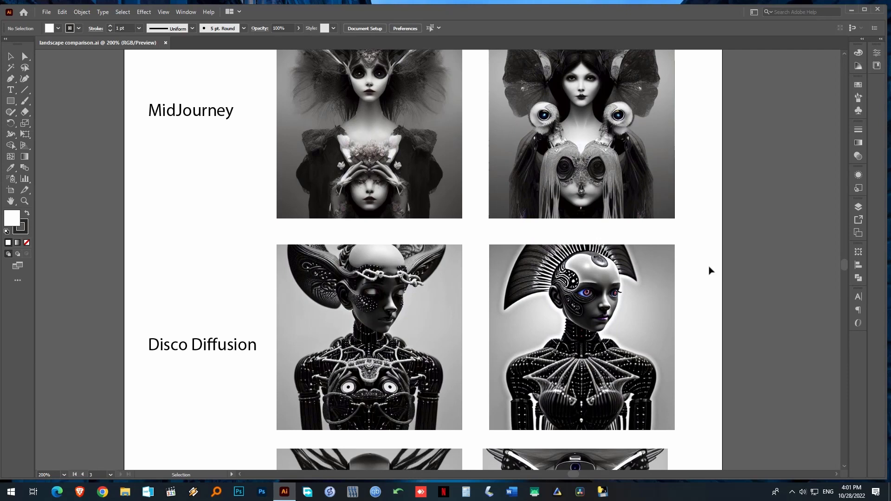
{"action": "mouse_move", "coordinate": [696, 276]}
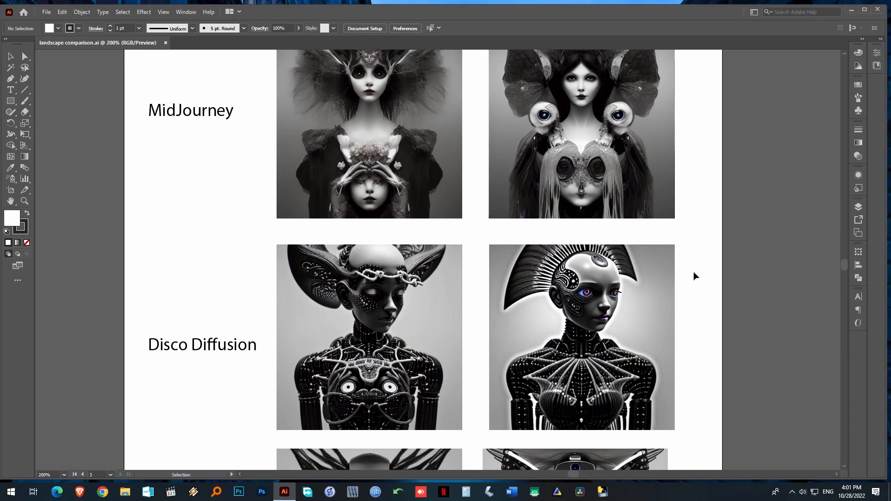
{"action": "mouse_move", "coordinate": [203, 268]}
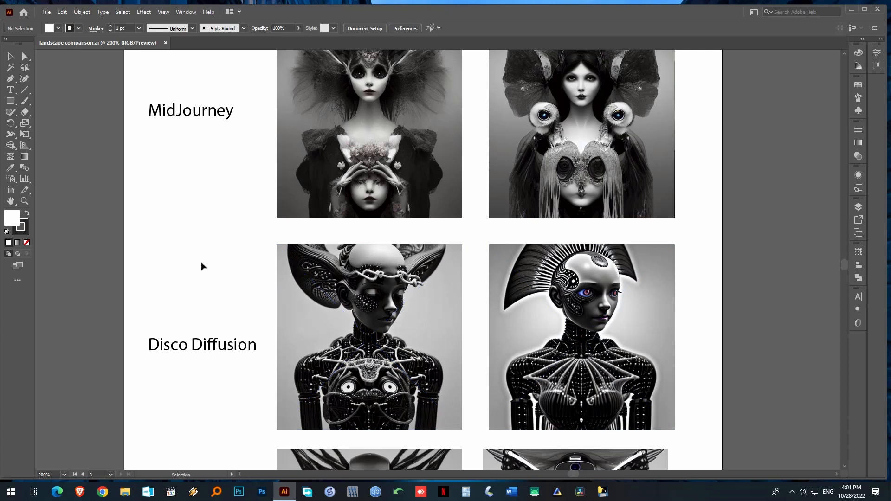
{"action": "mouse_move", "coordinate": [193, 275]}
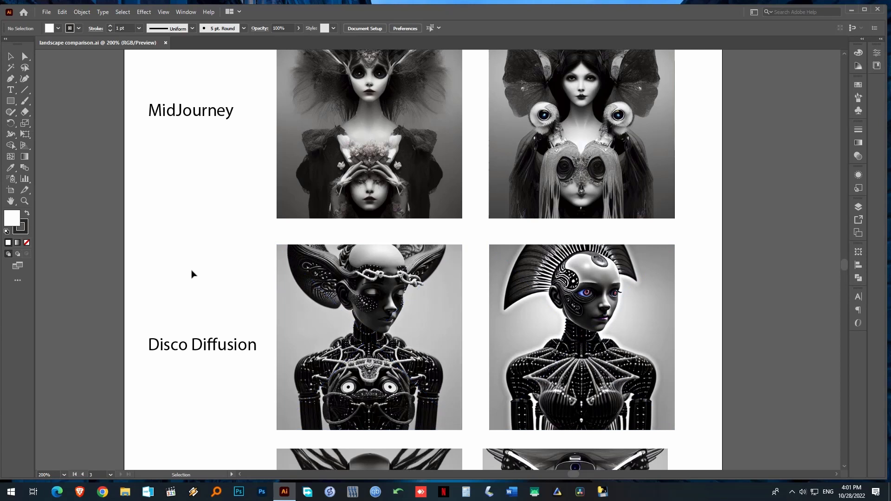
{"action": "mouse_move", "coordinate": [714, 310]}
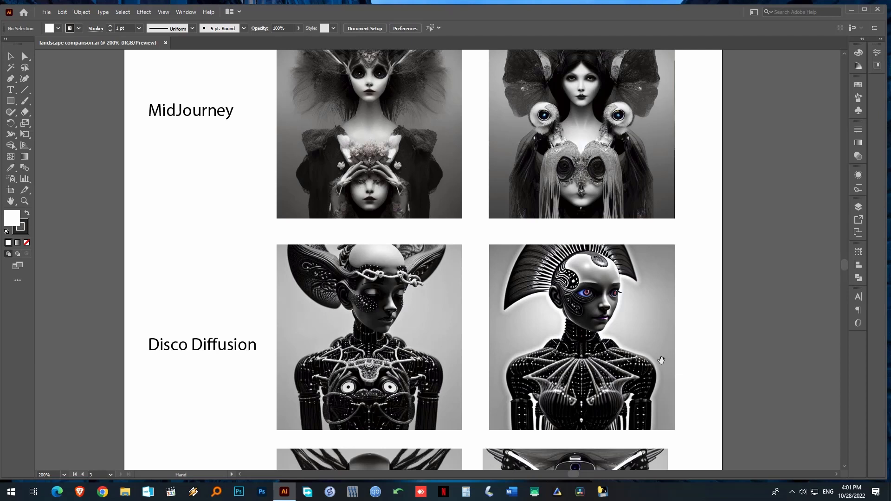
- Scroll down through the portraits to the Disco Diffusion and Robot Diffusion rows
{"action": "scroll", "scroll_direction": "down", "scroll_amount": 3}
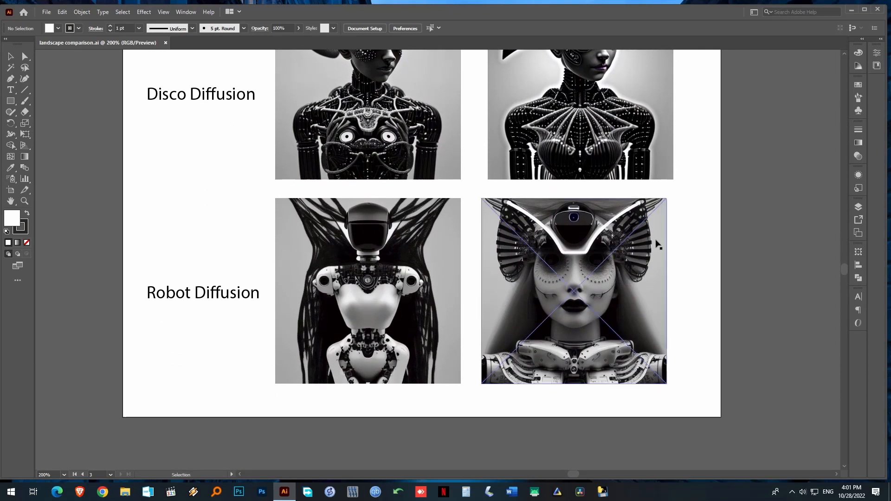
{"action": "left_click", "coordinate": [694, 408]}
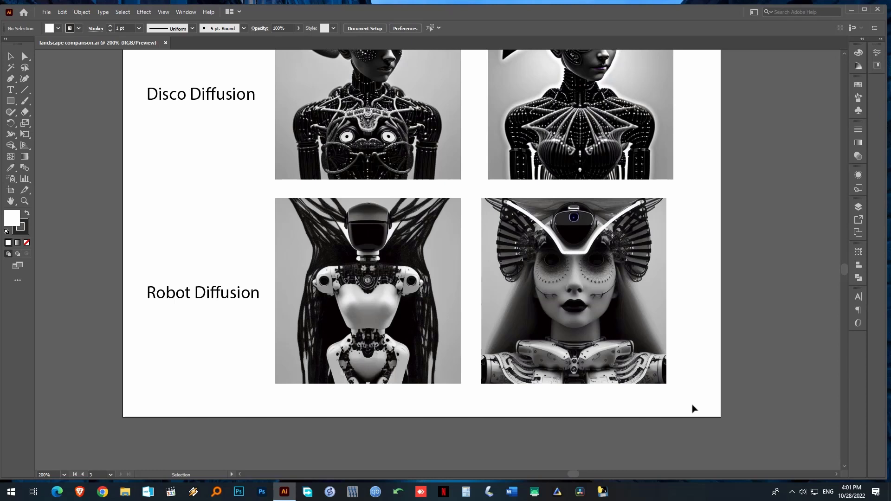
{"action": "left_click", "coordinate": [573, 289]}
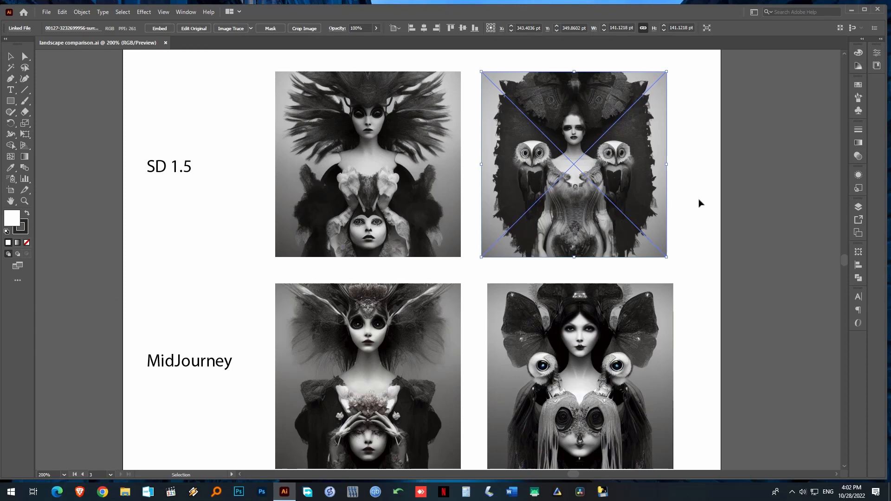
{"action": "mouse_move", "coordinate": [710, 207]}
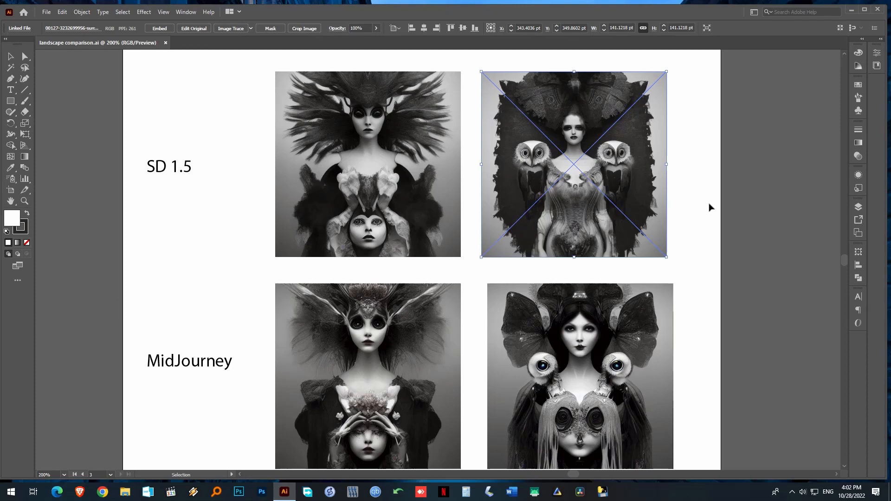
{"action": "scroll", "scroll_direction": "down", "scroll_amount": 3}
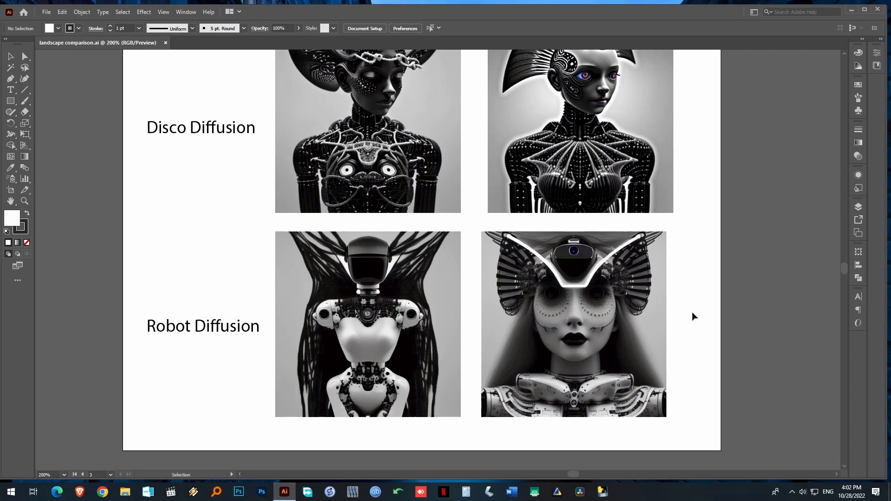
{"action": "scroll", "scroll_direction": "down", "scroll_amount": 3}
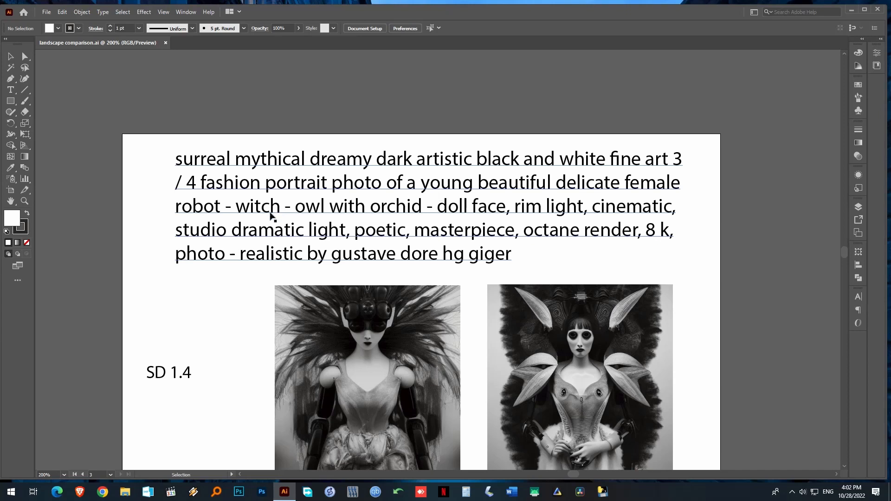
{"action": "scroll", "scroll_direction": "down", "scroll_amount": 3}
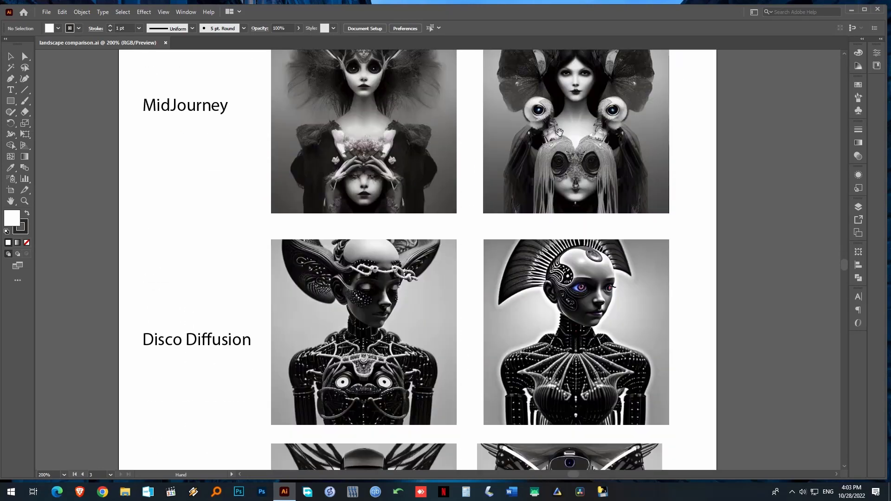
{"action": "scroll", "scroll_direction": "down", "scroll_amount": 3}
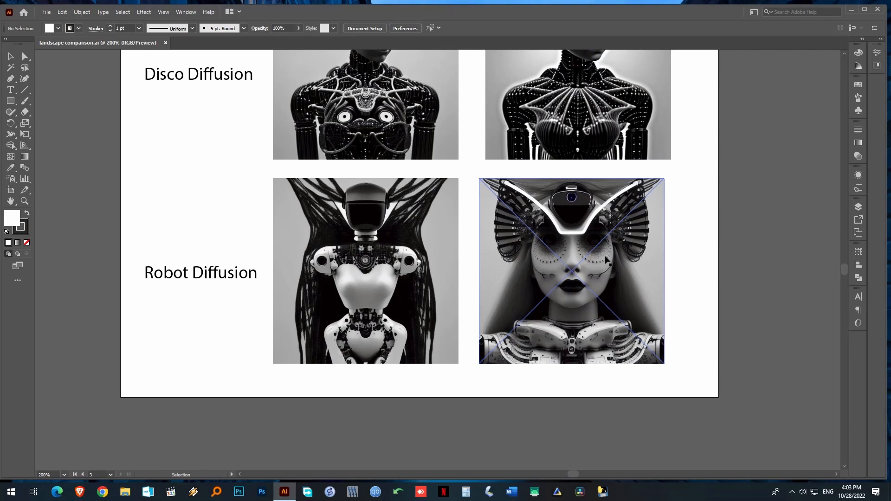
{"action": "mouse_move", "coordinate": [546, 229]}
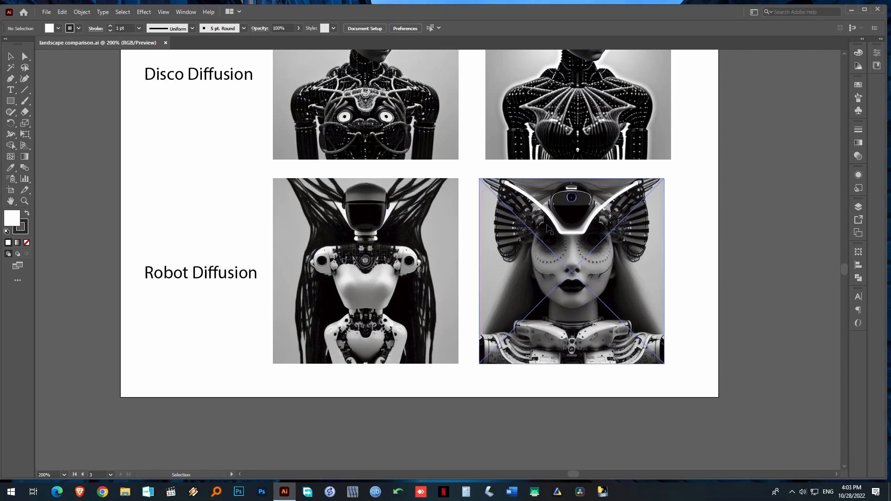
{"action": "mouse_move", "coordinate": [621, 270]}
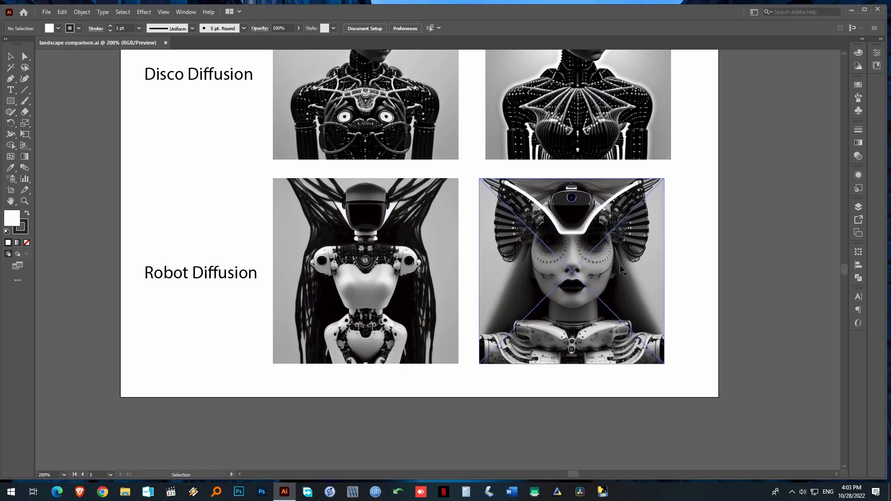
- Pass through the lower rows, selecting images, then return to the prompt and SD 1.4 row
{"action": "scroll", "scroll_direction": "down", "scroll_amount": 3}
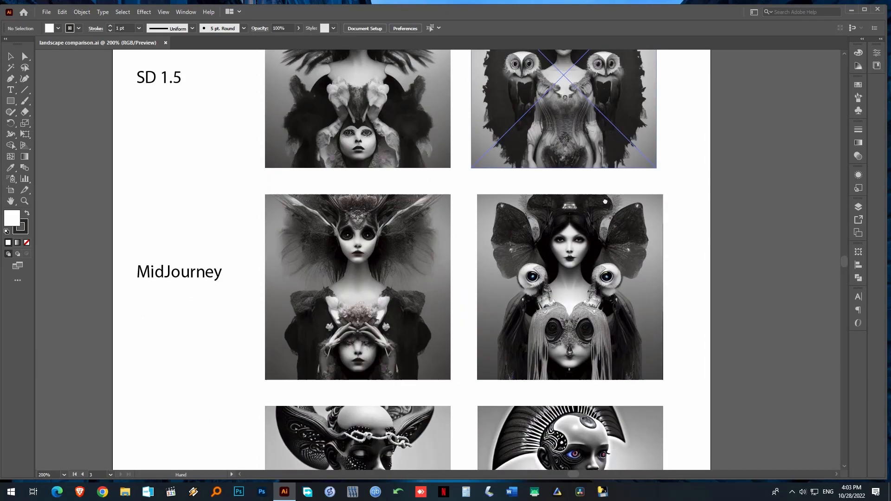
{"action": "scroll", "scroll_direction": "down", "scroll_amount": 3}
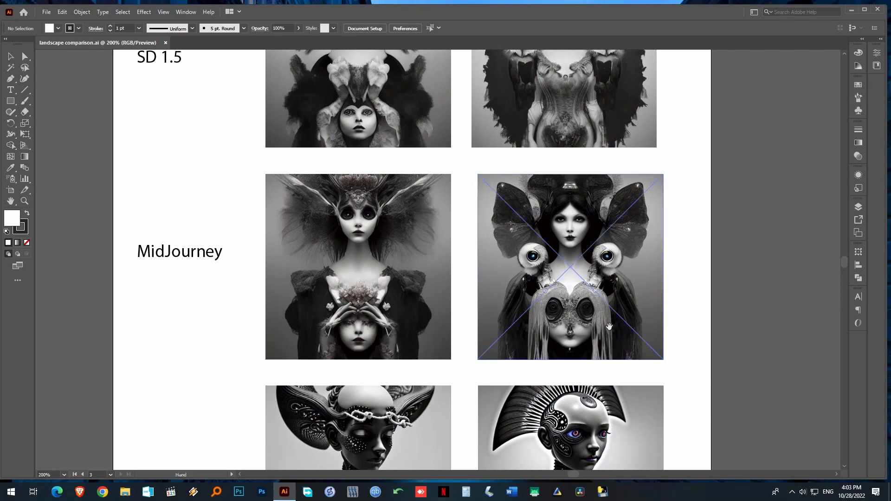
{"action": "scroll", "scroll_direction": "down", "scroll_amount": 3}
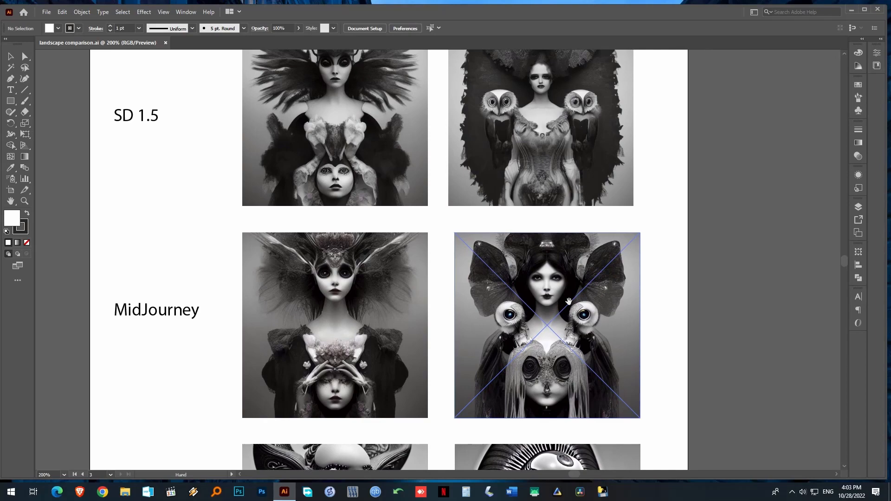
{"action": "scroll", "scroll_direction": "down", "scroll_amount": 3}
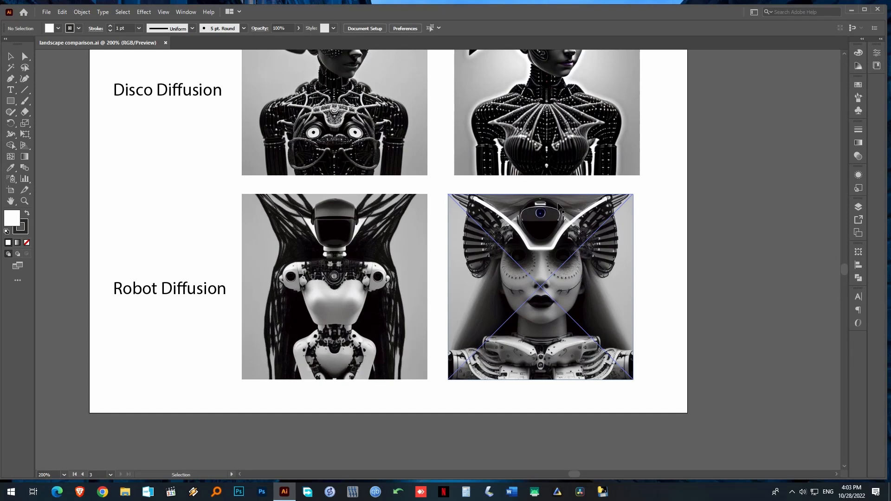
{"action": "left_click", "coordinate": [653, 267]}
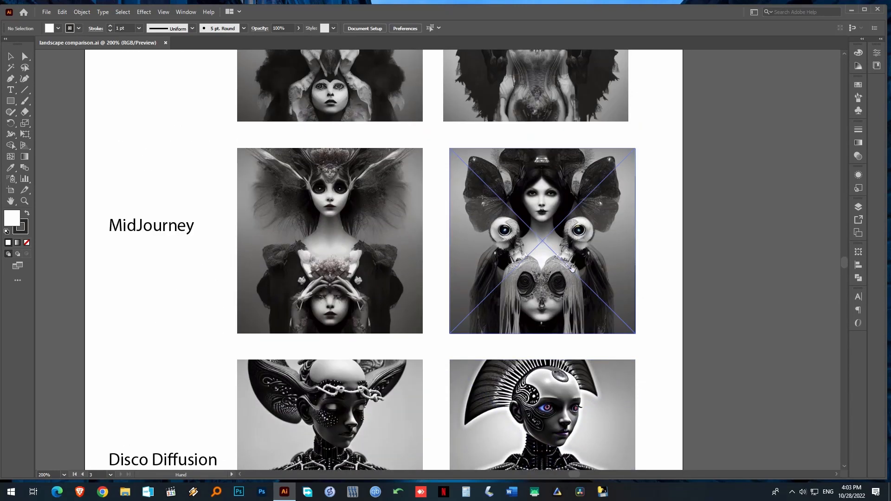
{"action": "left_click", "coordinate": [660, 285]}
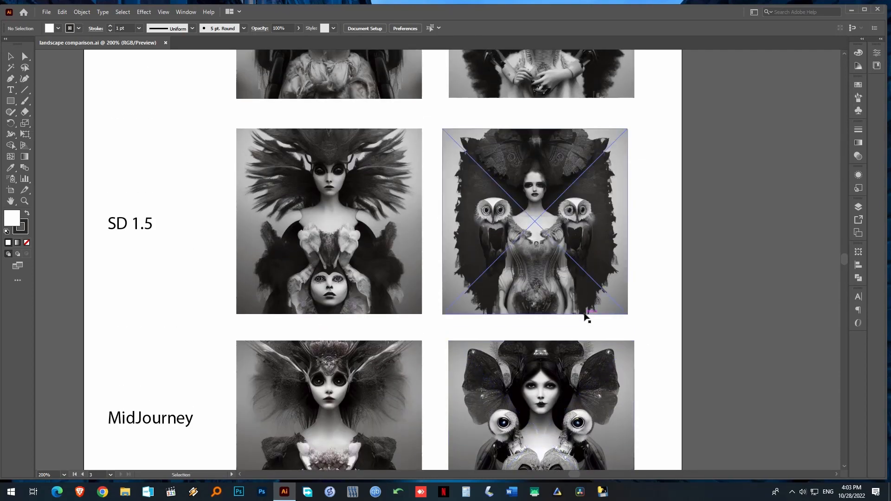
{"action": "left_click", "coordinate": [660, 287]}
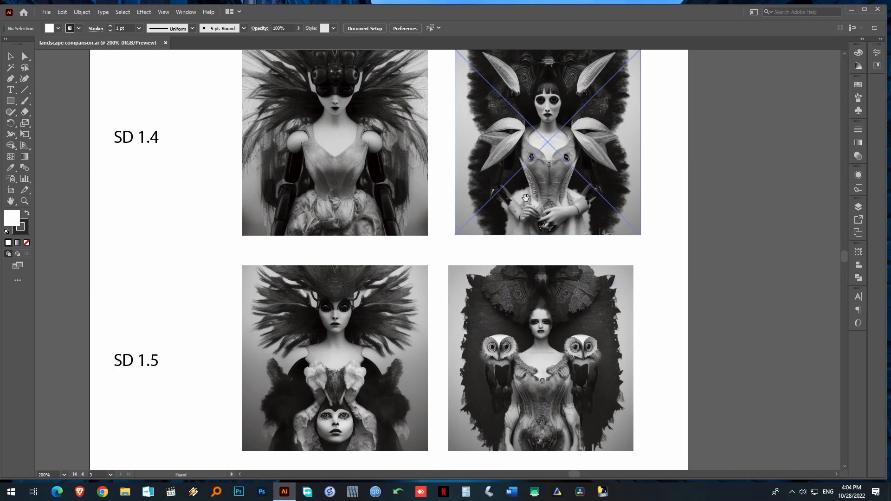
{"action": "scroll", "scroll_direction": "down", "scroll_amount": 3}
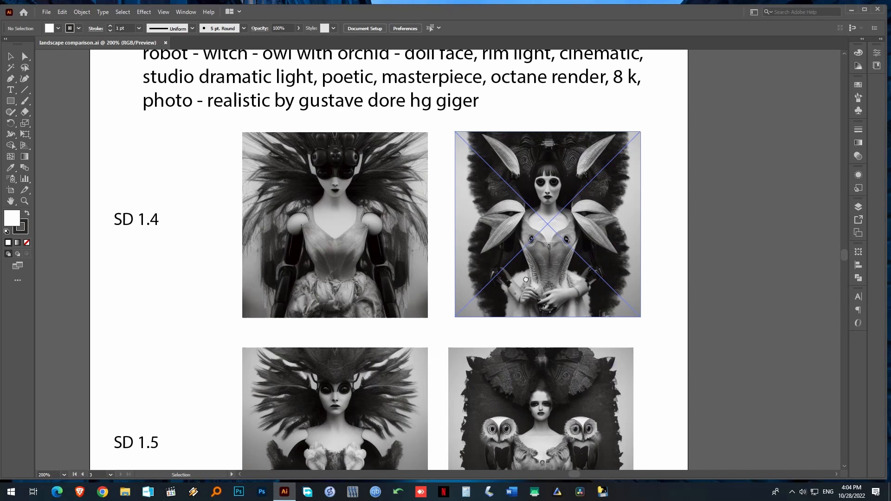